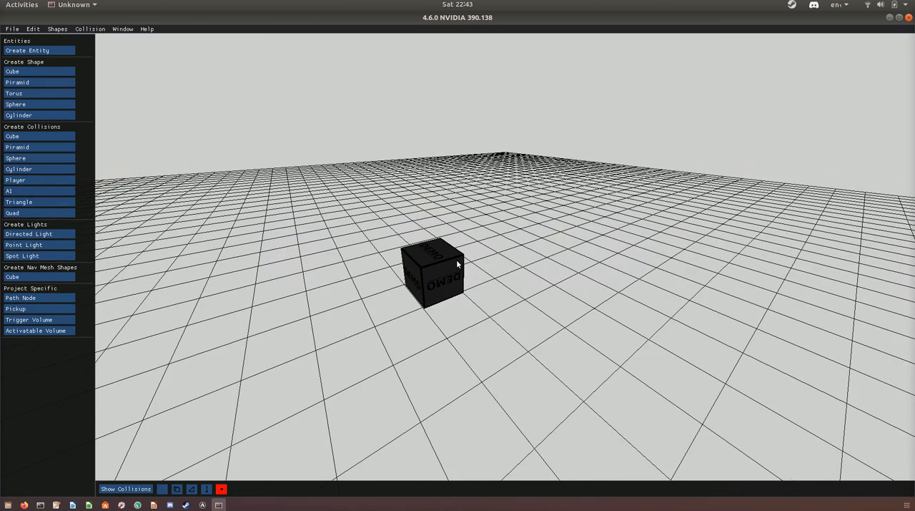
Select the cube in the scene so its properties and components are shown.
left_click(432, 272)
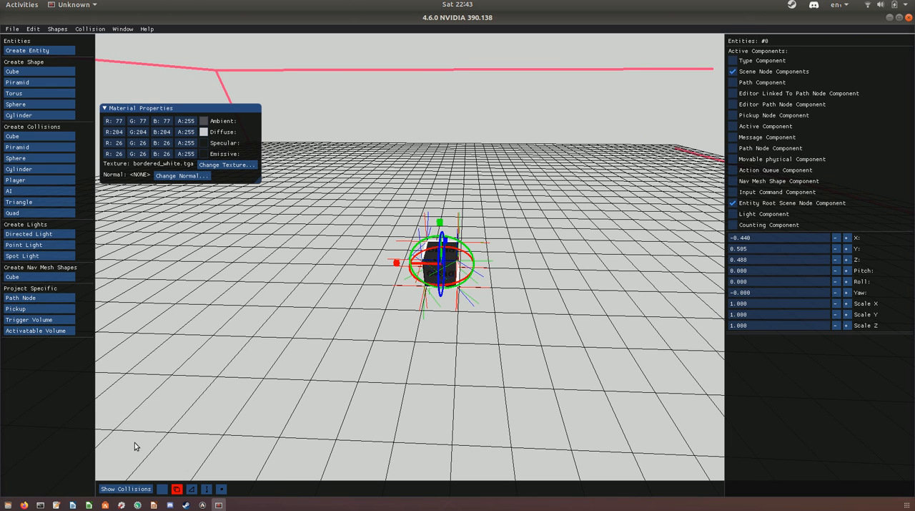
mouse_move(361, 280)
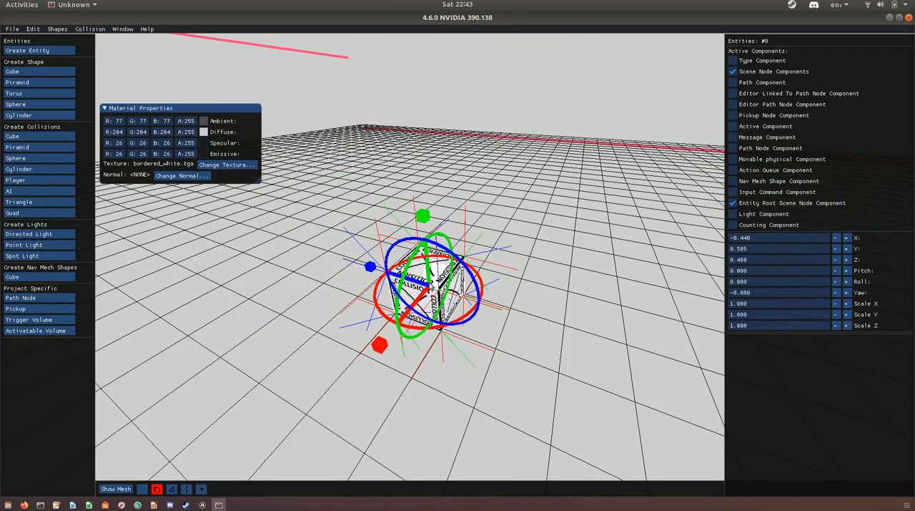
Inspect the flattened collision box under the cube, then switch the viewport back to mesh display.
left_click(106, 109)
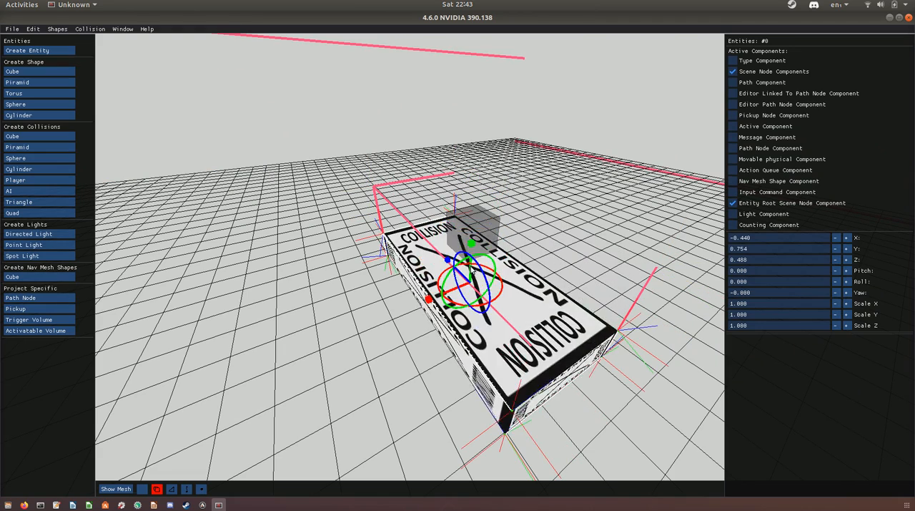
left_click(115, 489)
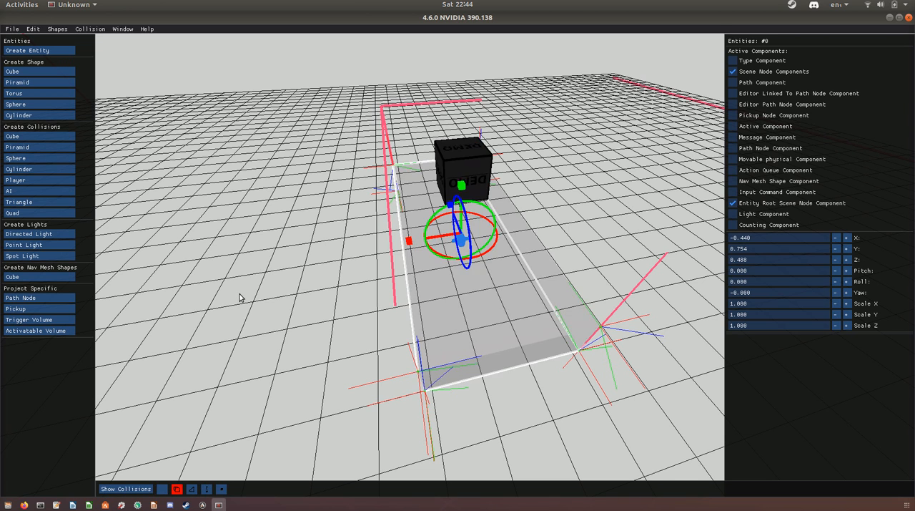
Deselect the cube via a bottom-bar selection mode button, hiding its property panels.
left_click(126, 489)
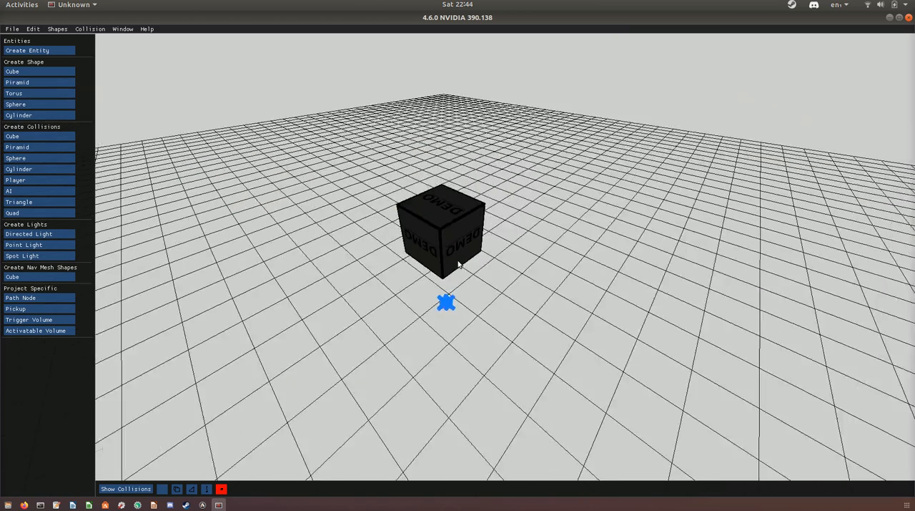
Reselect the cube after orbiting, then move to the terminal to launch GIMP.
left_click(441, 229)
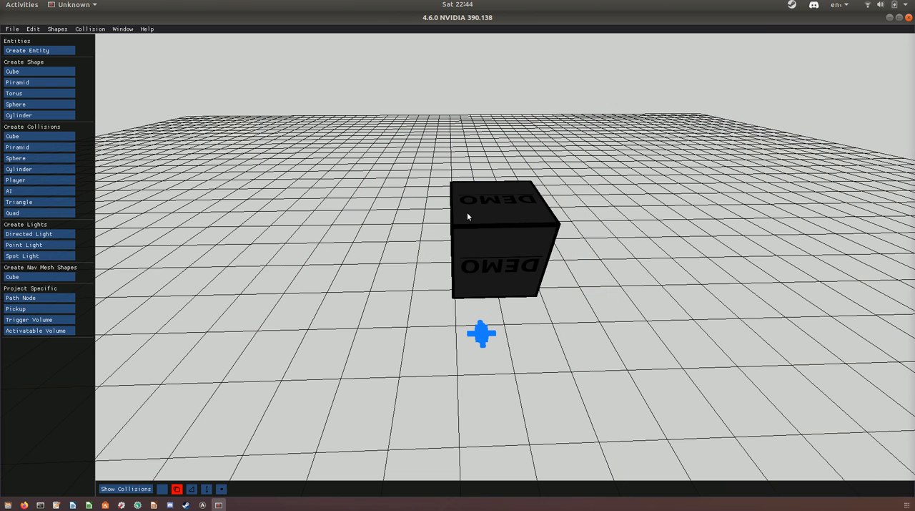
mouse_move(406, 275)
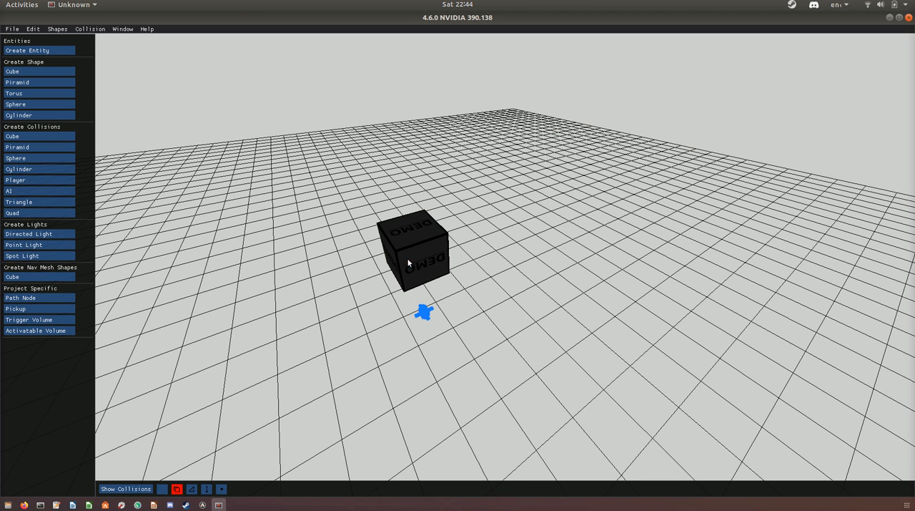
left_click(415, 246)
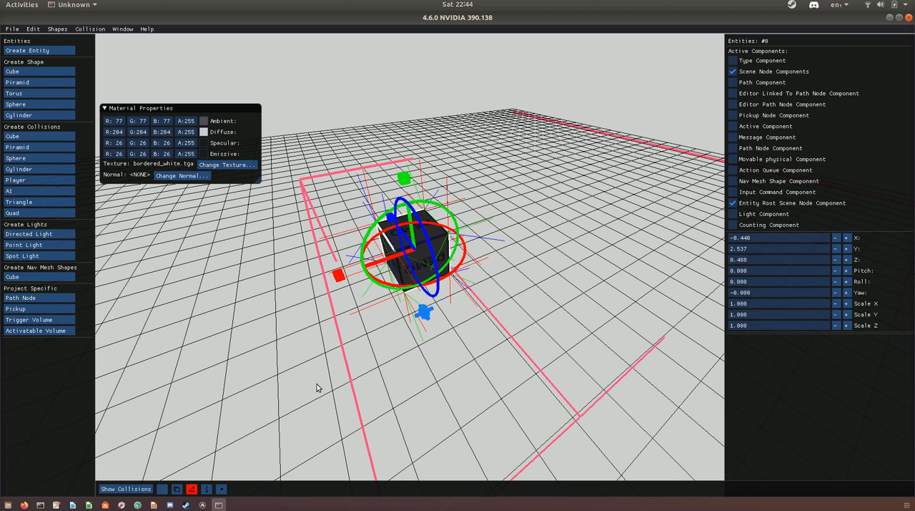
left_click(207, 490)
type("gim")
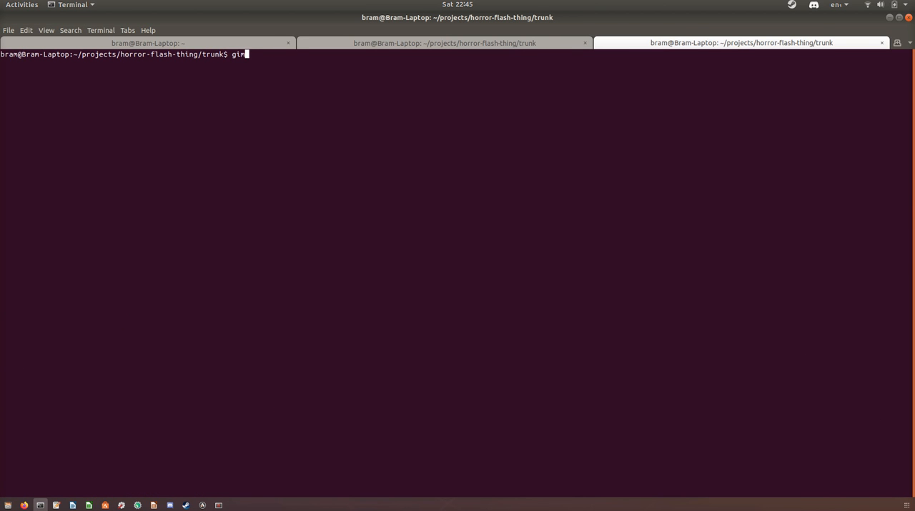
Run gimp from the terminal and begin loading the SelectionMethodButtons image via File.
key("Return")
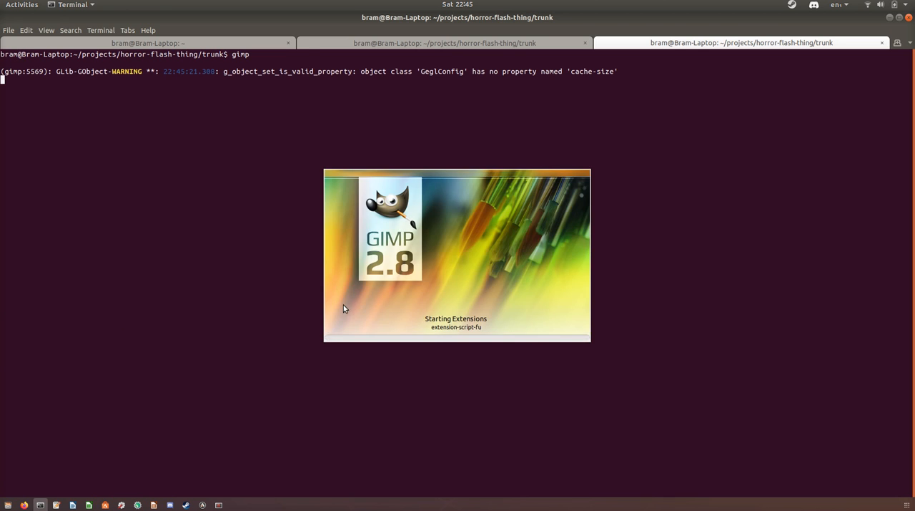
left_click(139, 86)
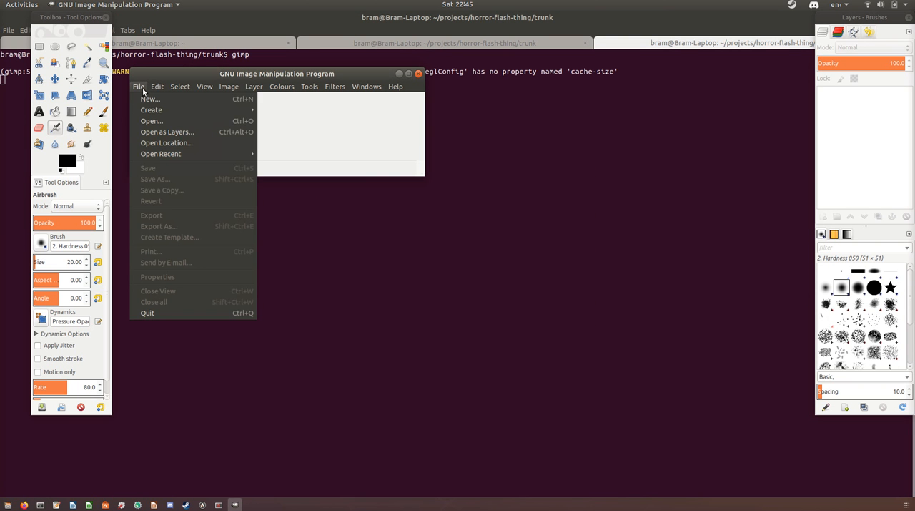
mouse_move(166, 143)
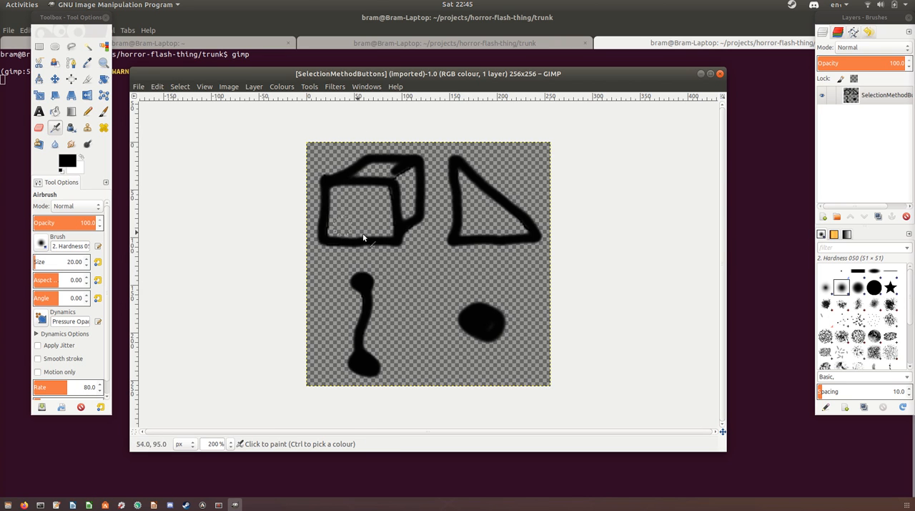
mouse_move(422, 199)
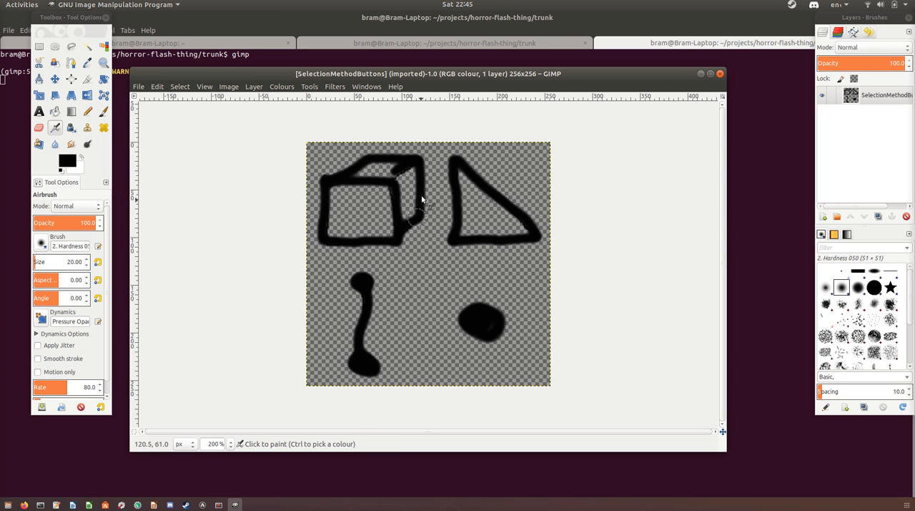
mouse_move(514, 152)
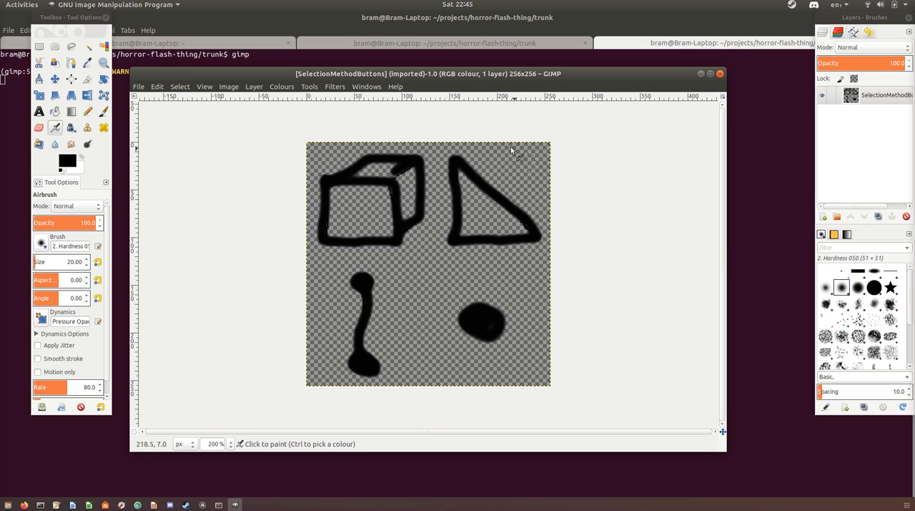
mouse_move(342, 351)
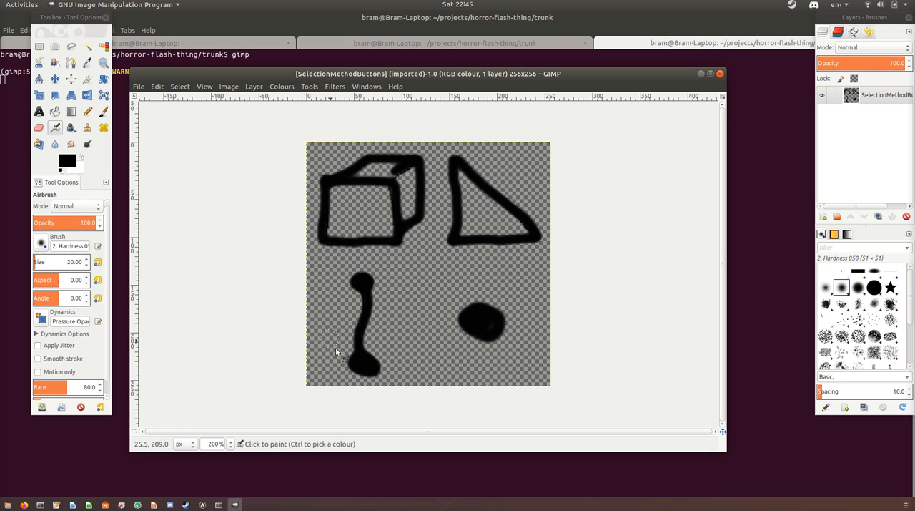
mouse_move(446, 340)
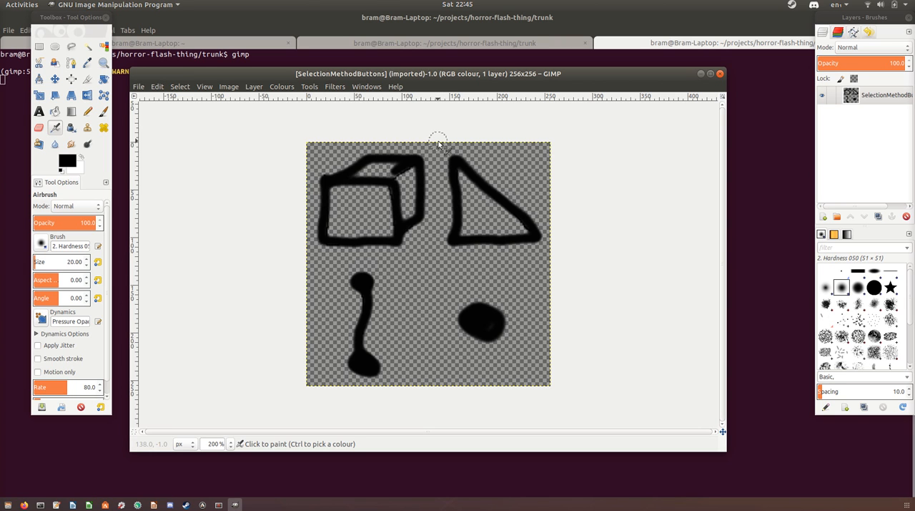
mouse_move(328, 260)
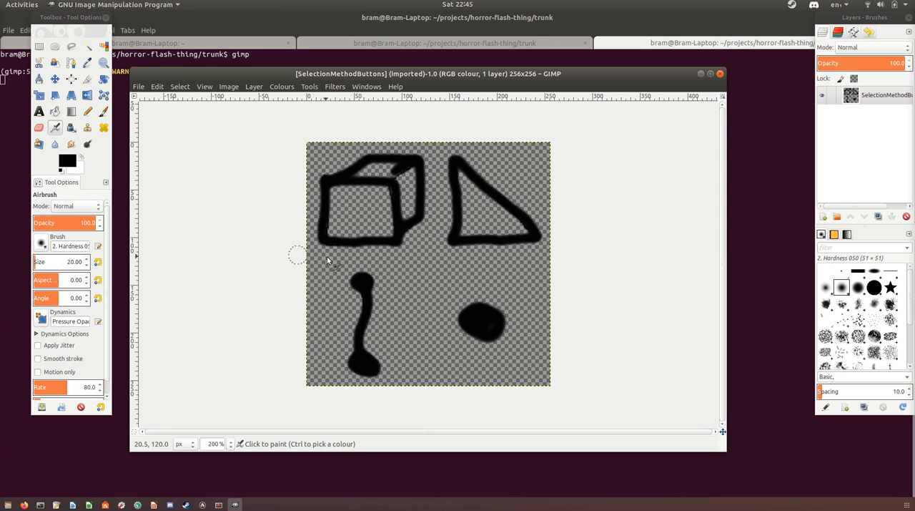
mouse_move(446, 195)
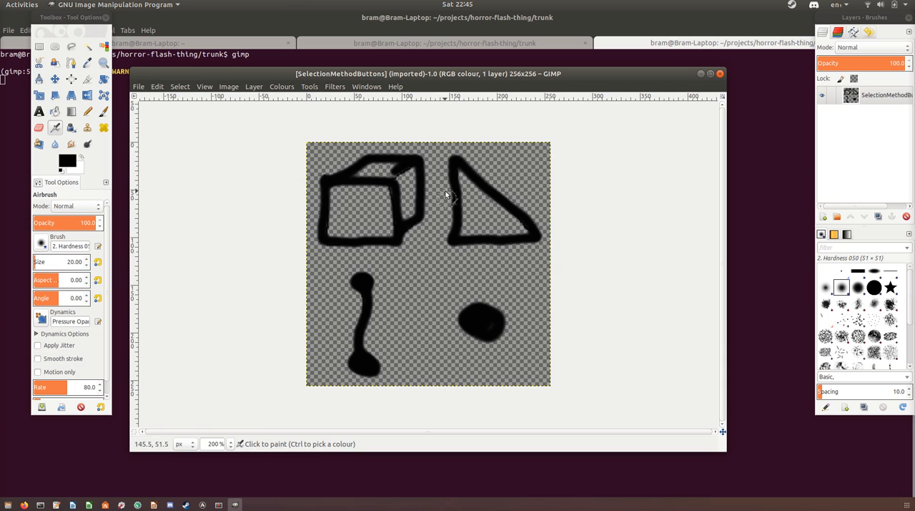
mouse_move(335, 211)
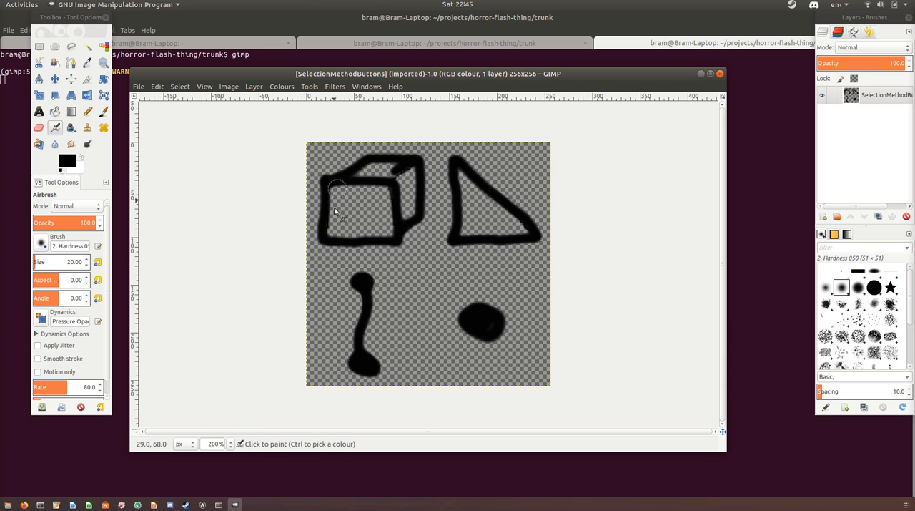
mouse_move(469, 177)
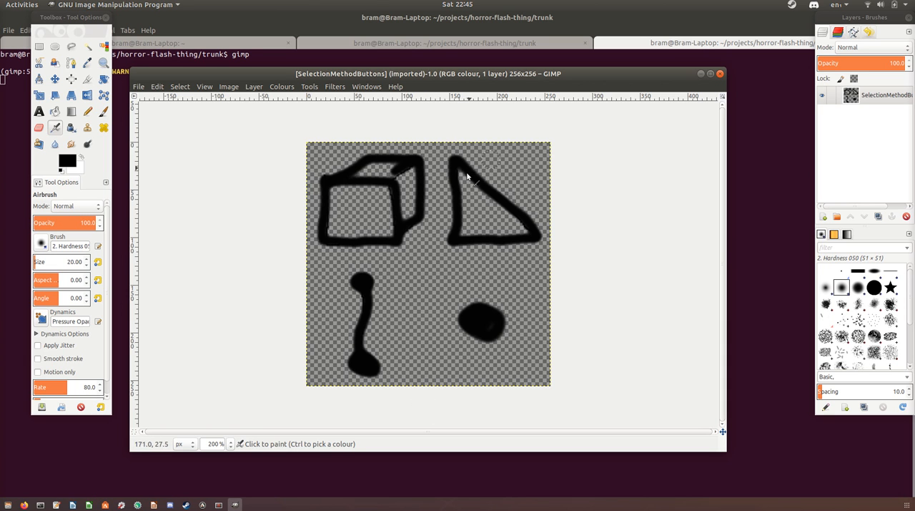
mouse_move(504, 289)
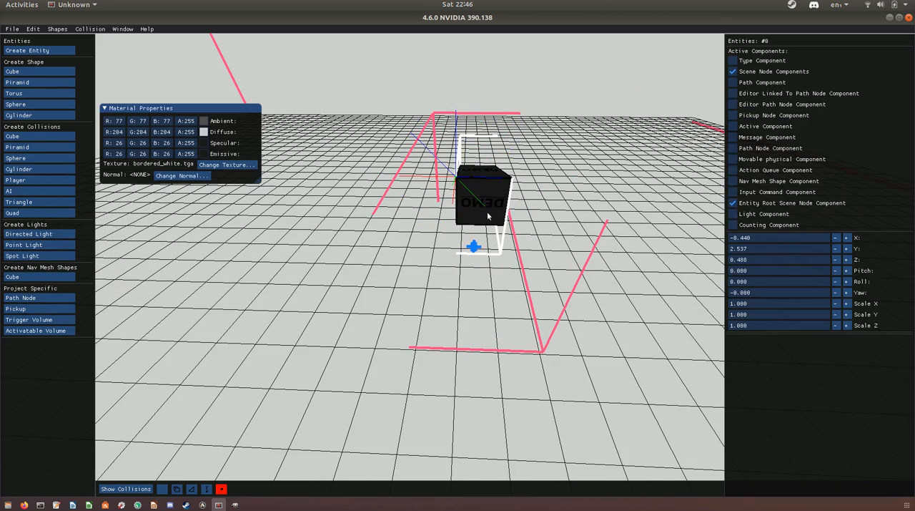
Orbit the editor view around the cube after reviewing the icon atlas.
left_click_drag(489, 214, 458, 263)
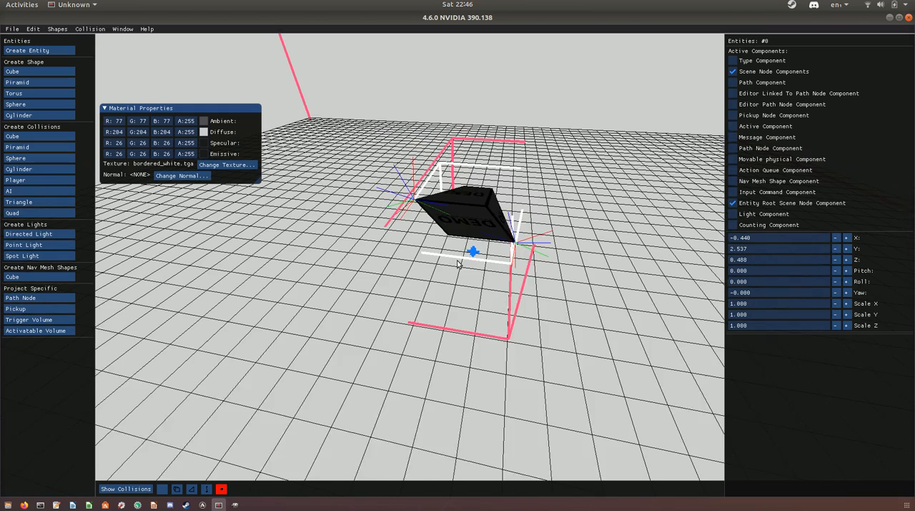